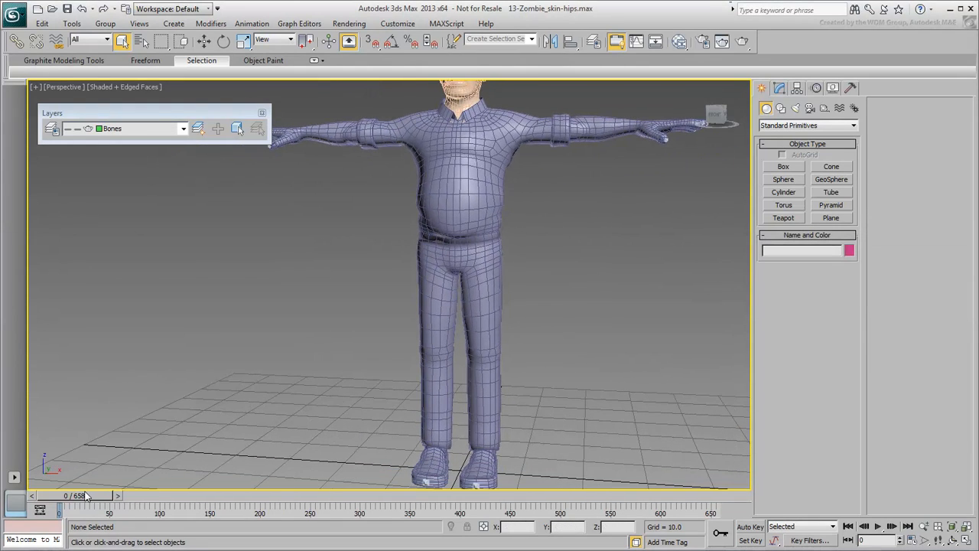
- Scrub the time slider through the leg poses and return to the T-pose frame
left_click_drag(64, 504, 413, 505)
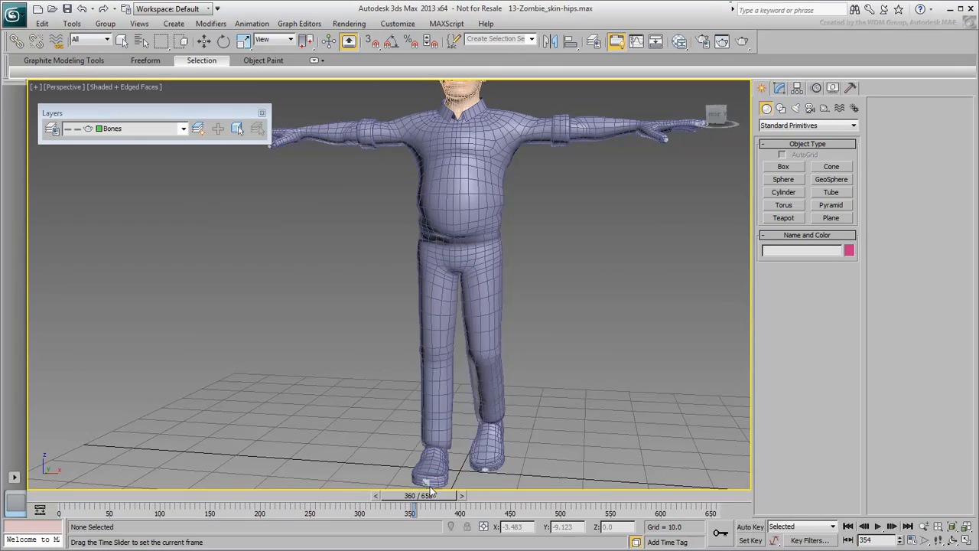
left_click_drag(417, 508, 498, 508)
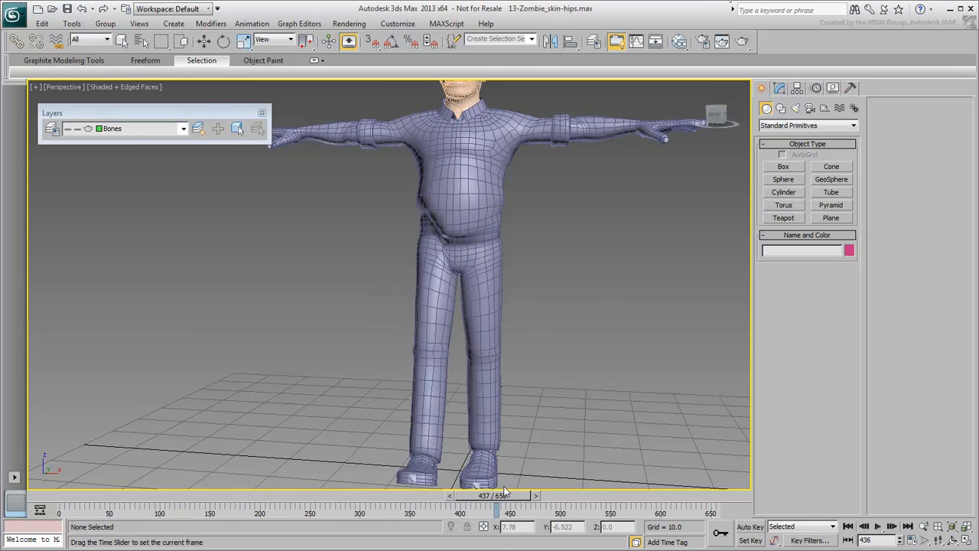
left_click_drag(498, 502, 563, 502)
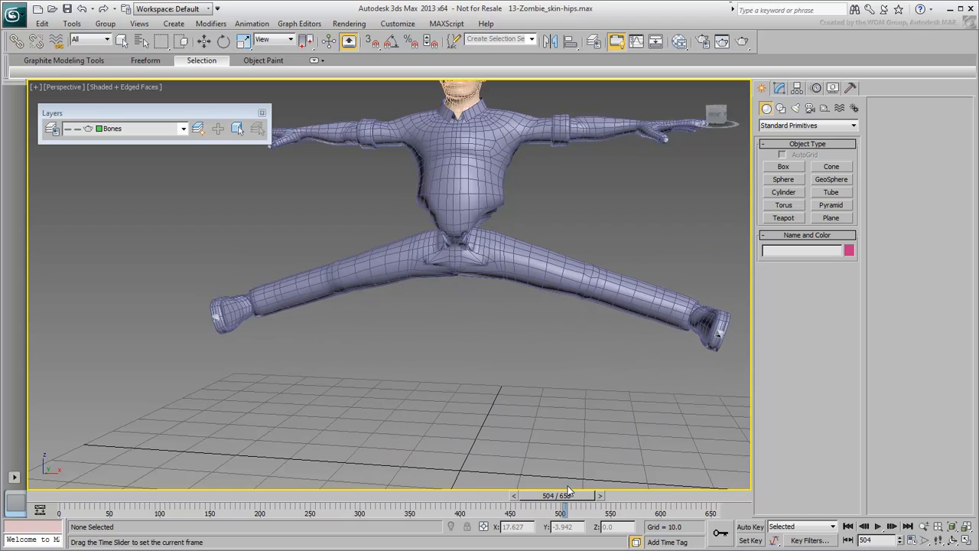
left_click_drag(566, 495, 58, 496)
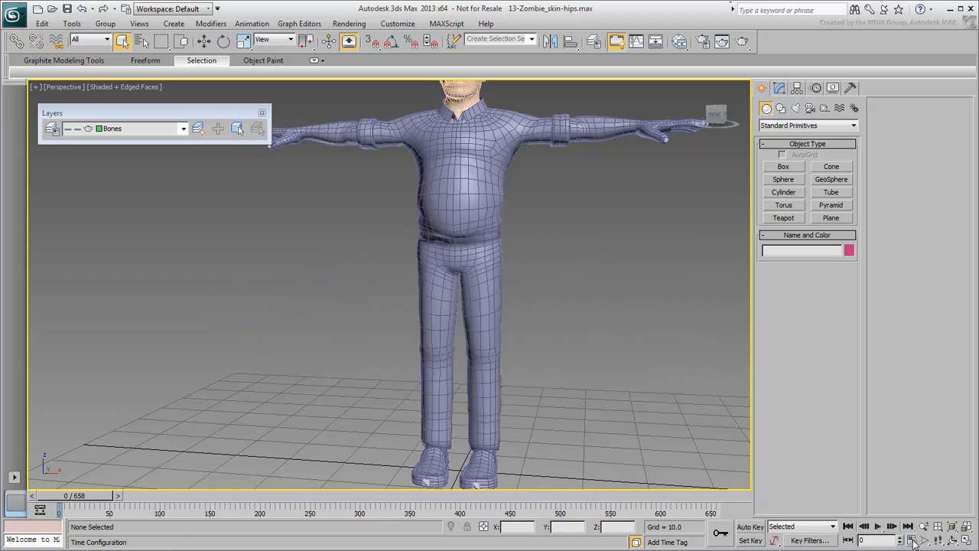
- Set the animation Start Time to 360 in Time Configuration
left_click(935, 539)
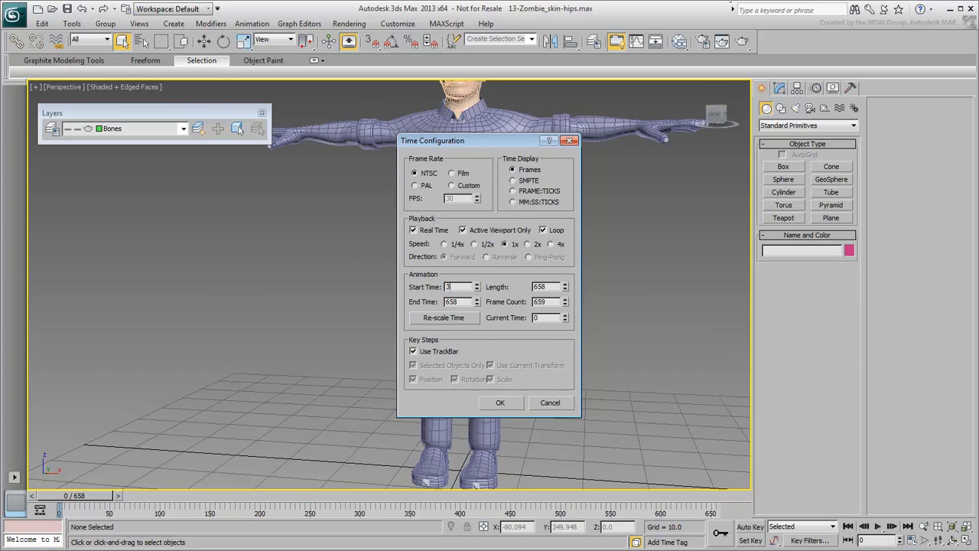
type("360")
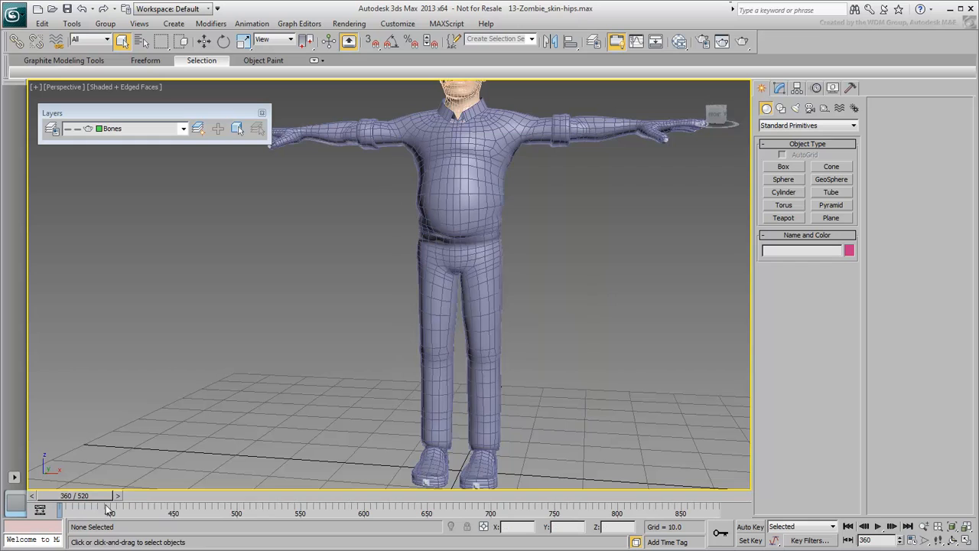
- Scrub the timeline to review the walk cycle's leg motion
left_click_drag(110, 505, 174, 505)
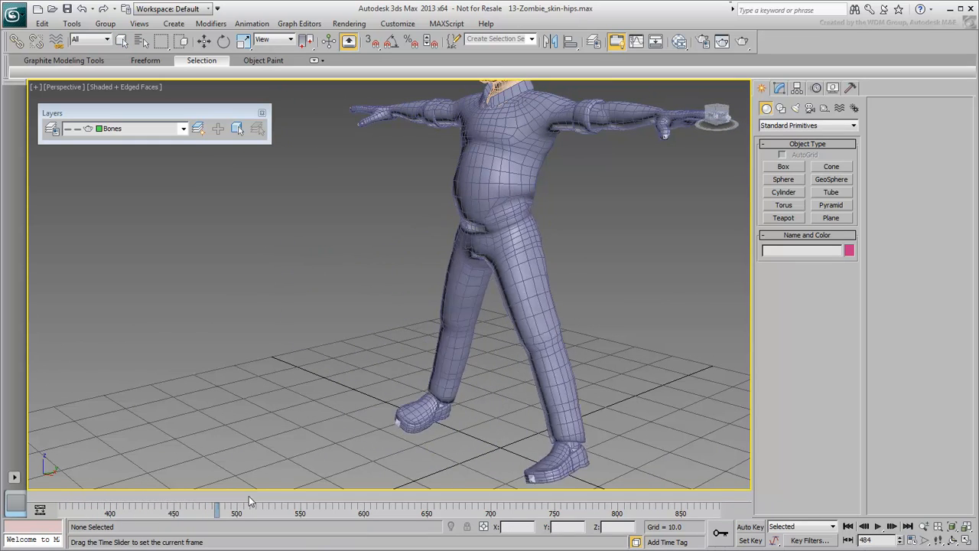
left_click_drag(217, 507, 159, 508)
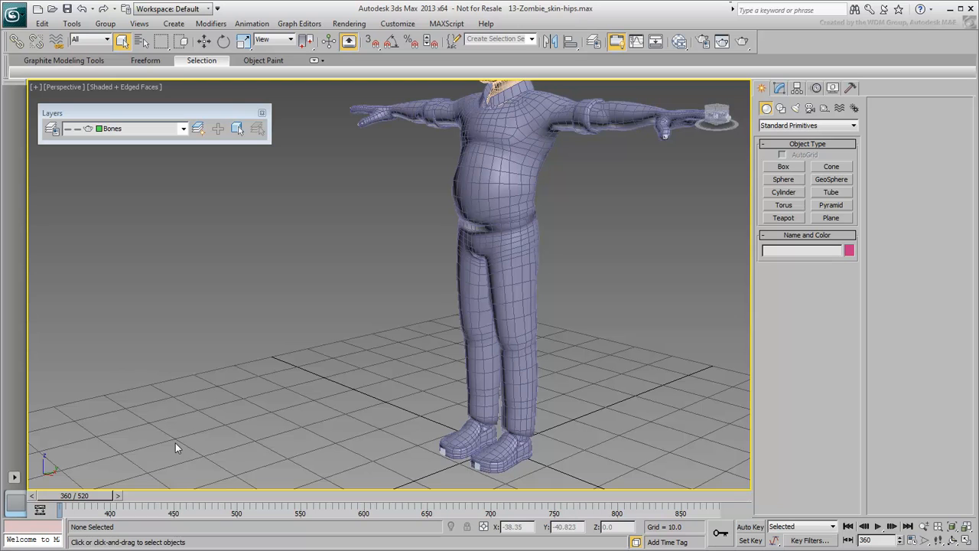
mouse_move(468, 332)
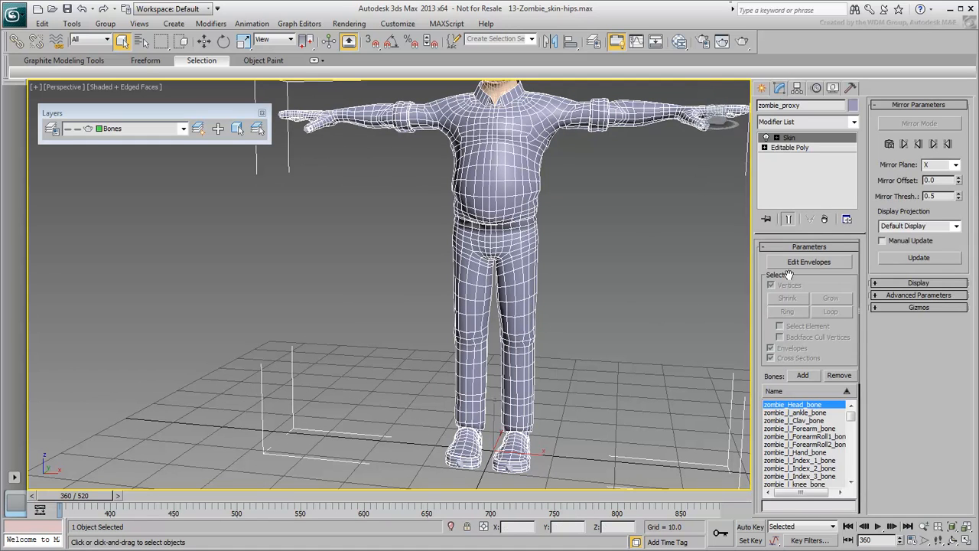
- Enter Edit Envelopes on the Skin modifier and pick a spine bone over the hips
left_click(807, 262)
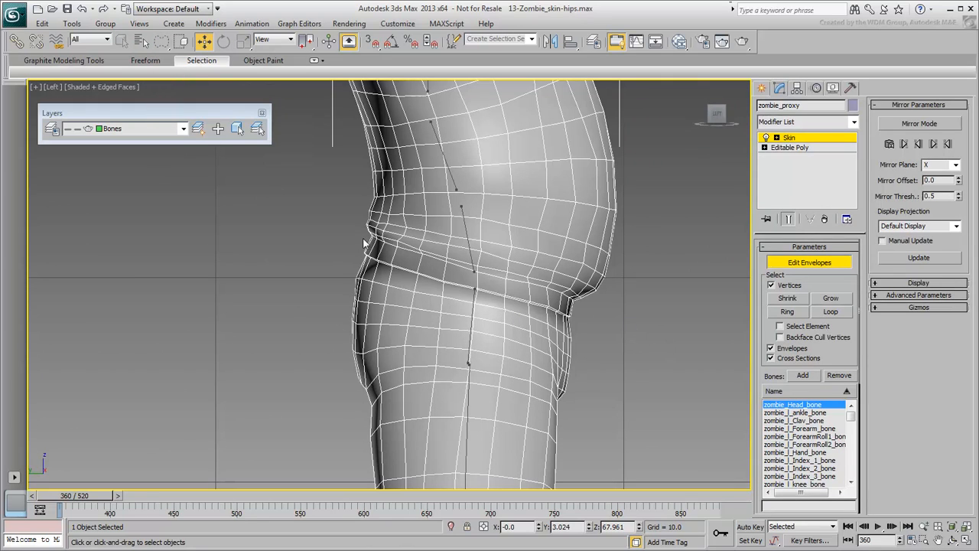
left_click_drag(364, 243, 584, 372)
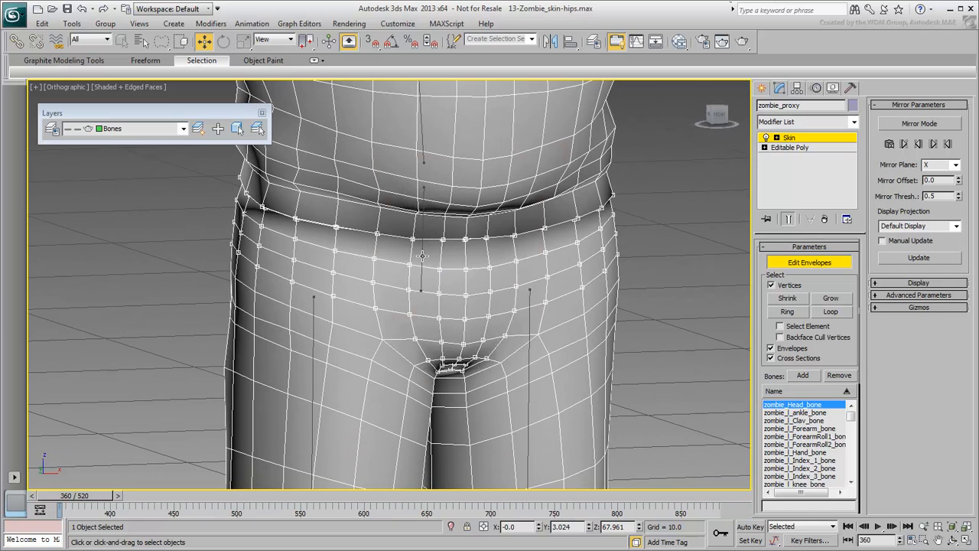
left_click(798, 282)
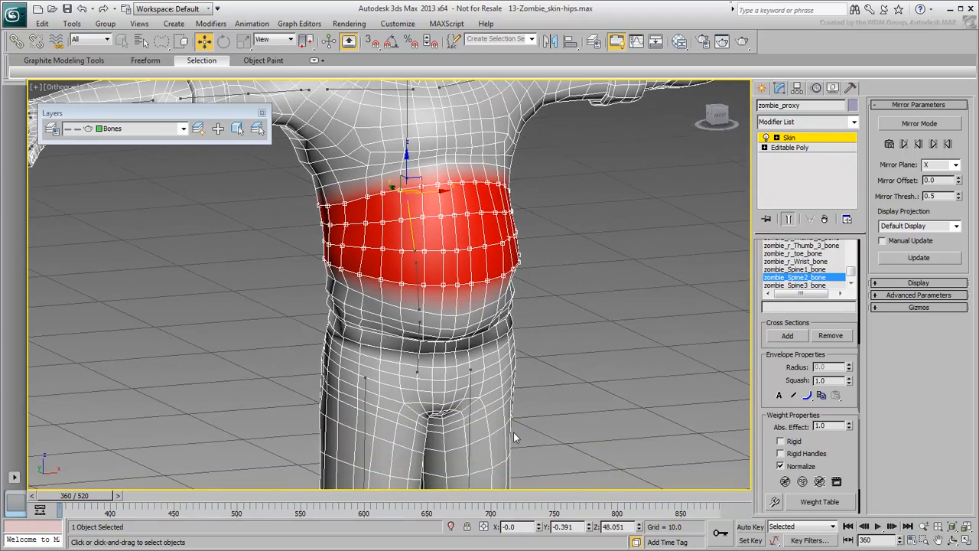
left_click_drag(99, 505, 115, 505)
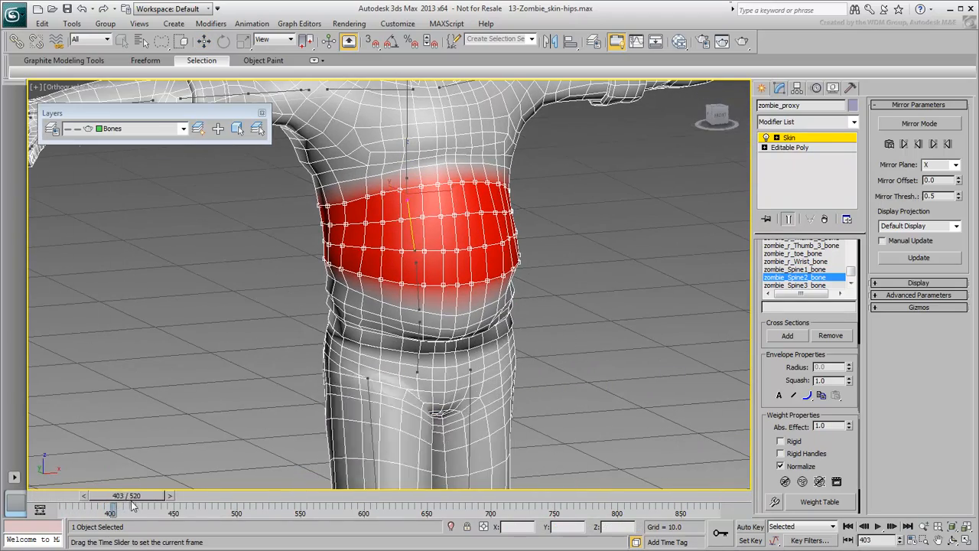
left_click_drag(135, 508, 257, 508)
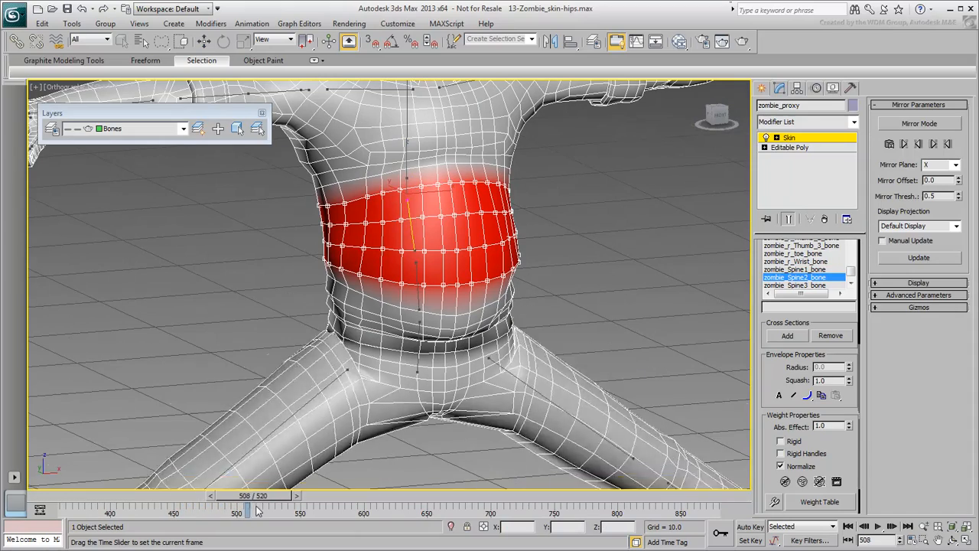
left_click_drag(248, 508, 333, 508)
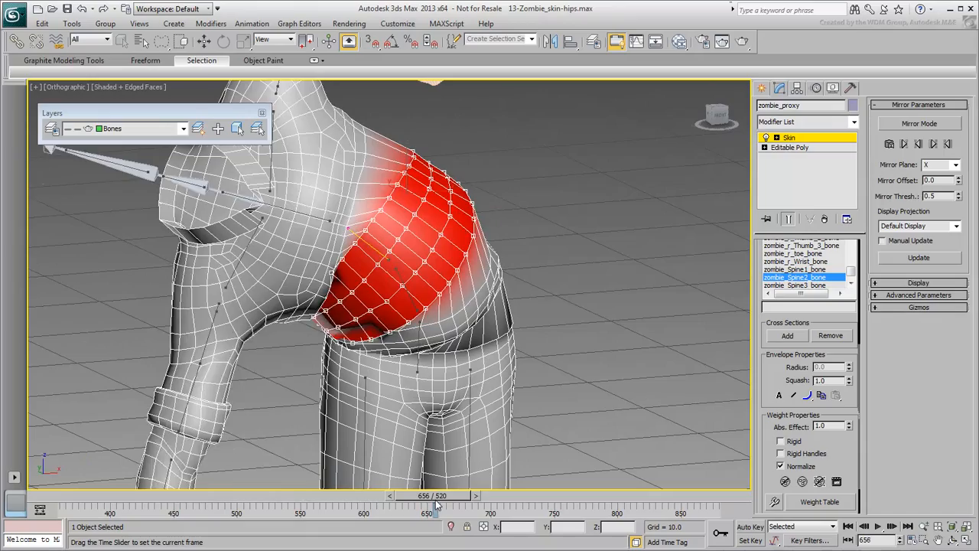
left_click_drag(428, 496, 504, 496)
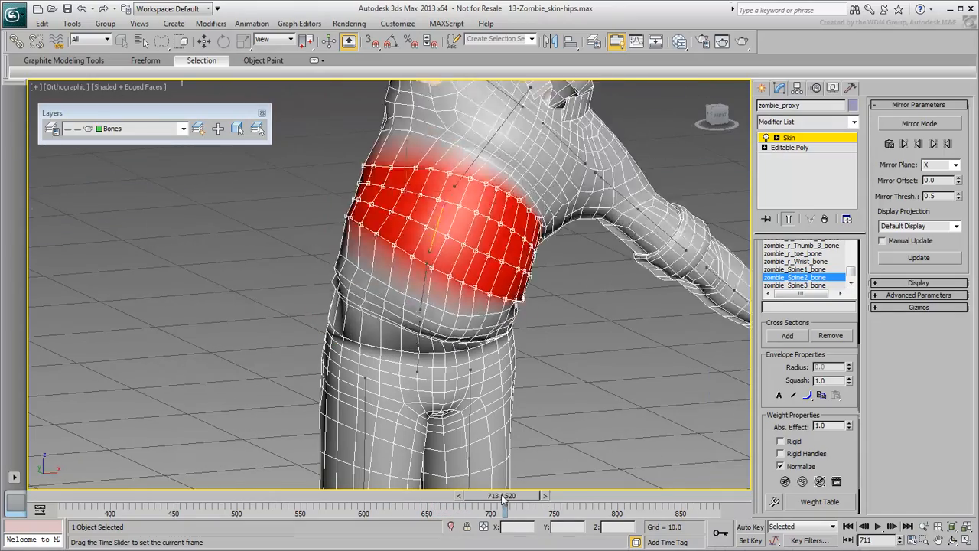
left_click_drag(502, 496, 581, 496)
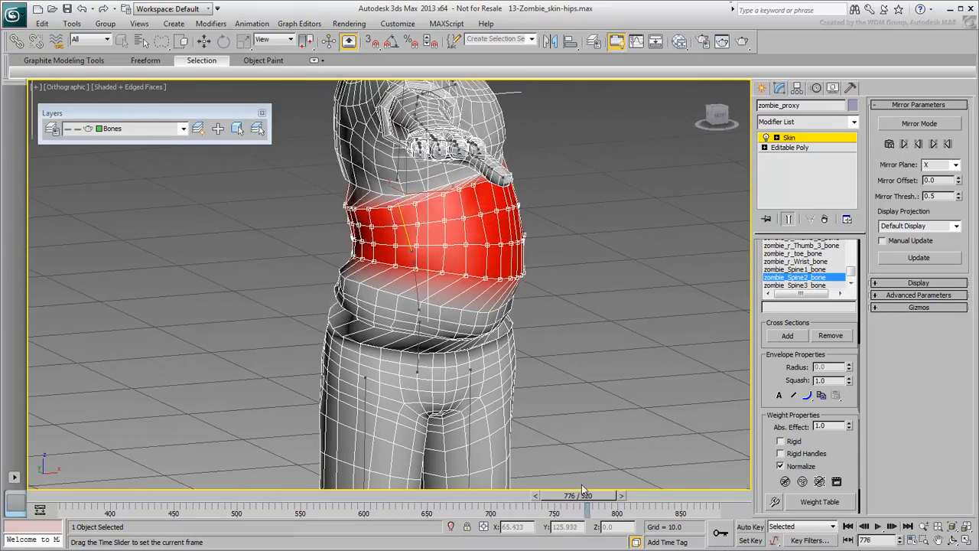
left_click_drag(566, 495, 237, 496)
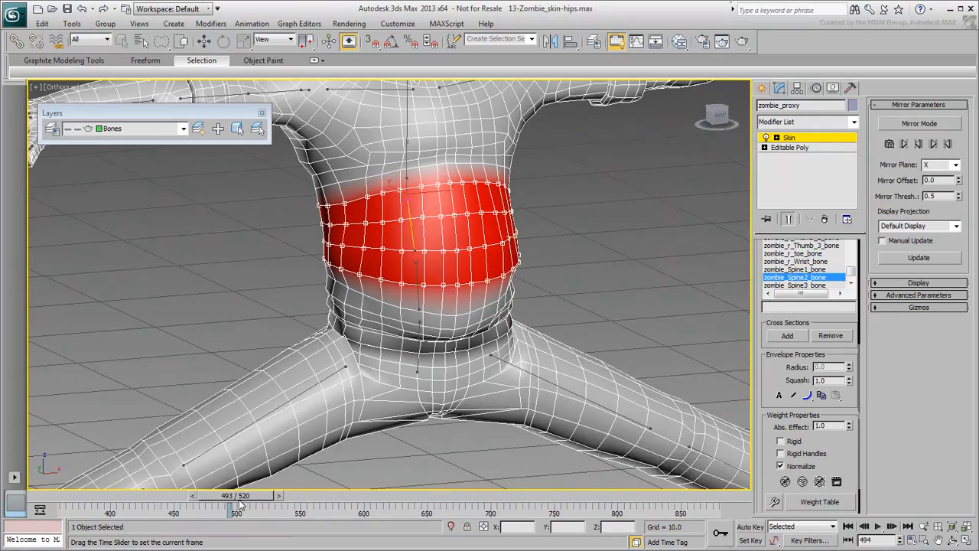
left_click_drag(237, 504, 68, 504)
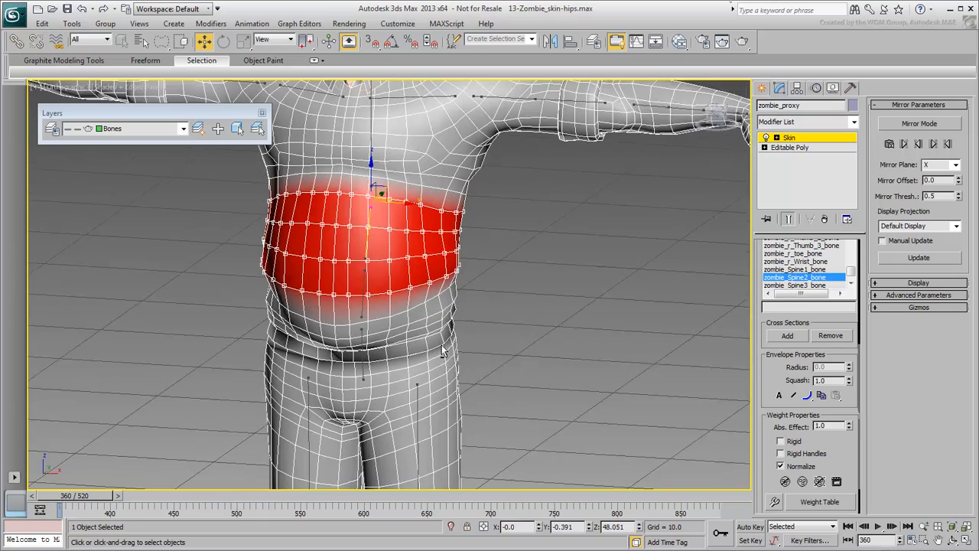
- View the hips straight on and scrub to inspect crotch deformation at the leg-spread pose
key("g")
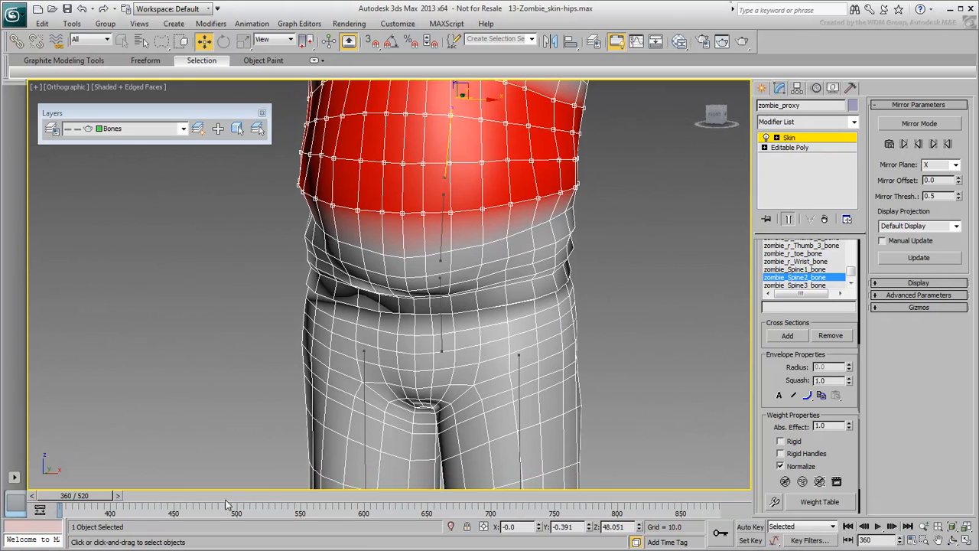
left_click_drag(138, 503, 237, 503)
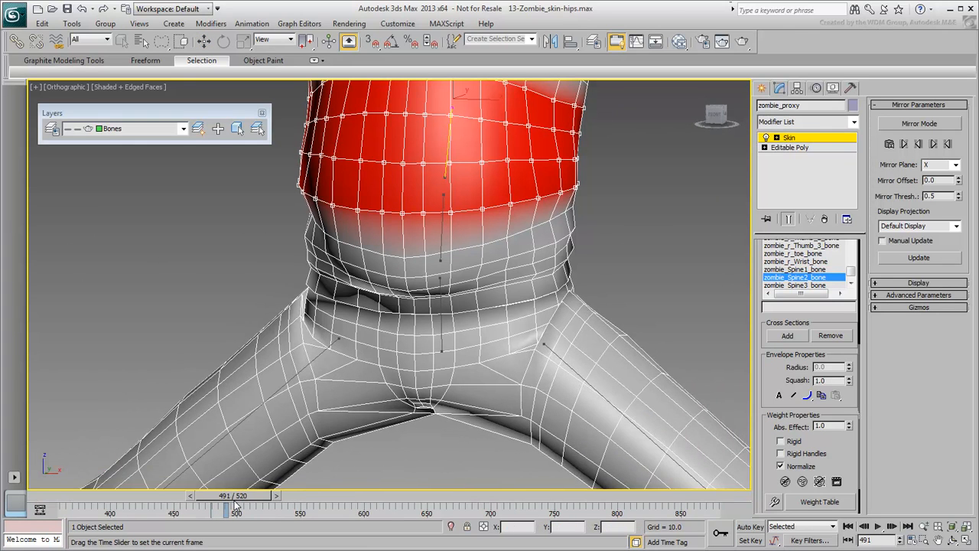
left_click_drag(238, 496, 229, 496)
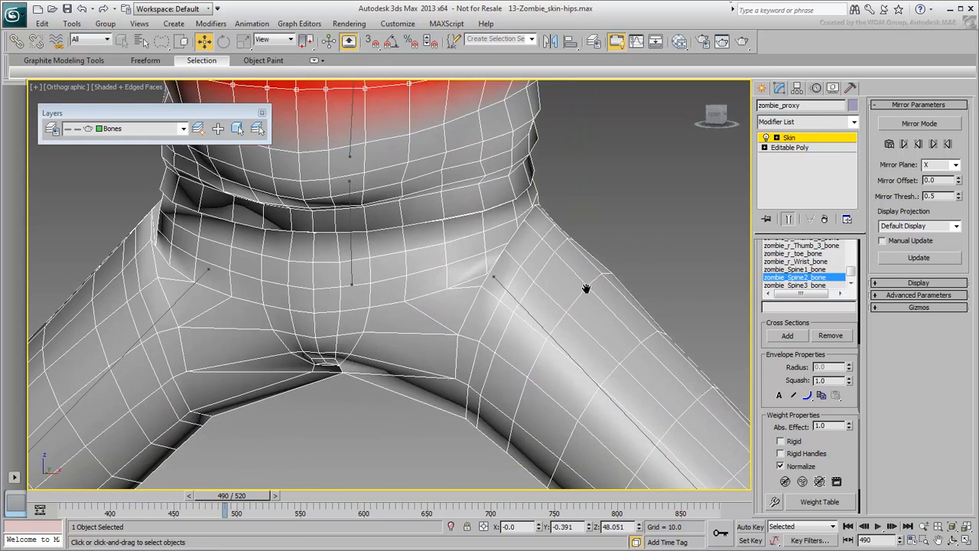
left_click_drag(263, 502, 254, 502)
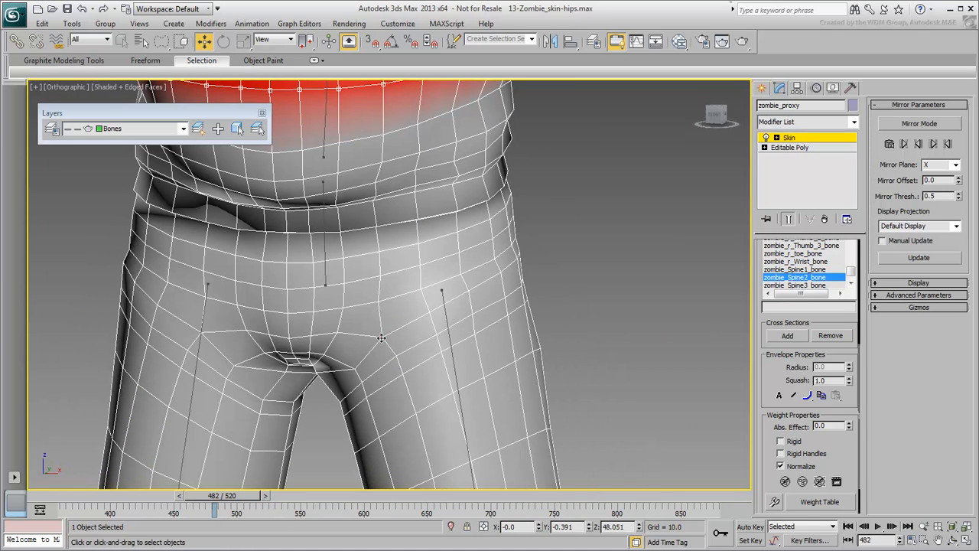
mouse_move(600, 366)
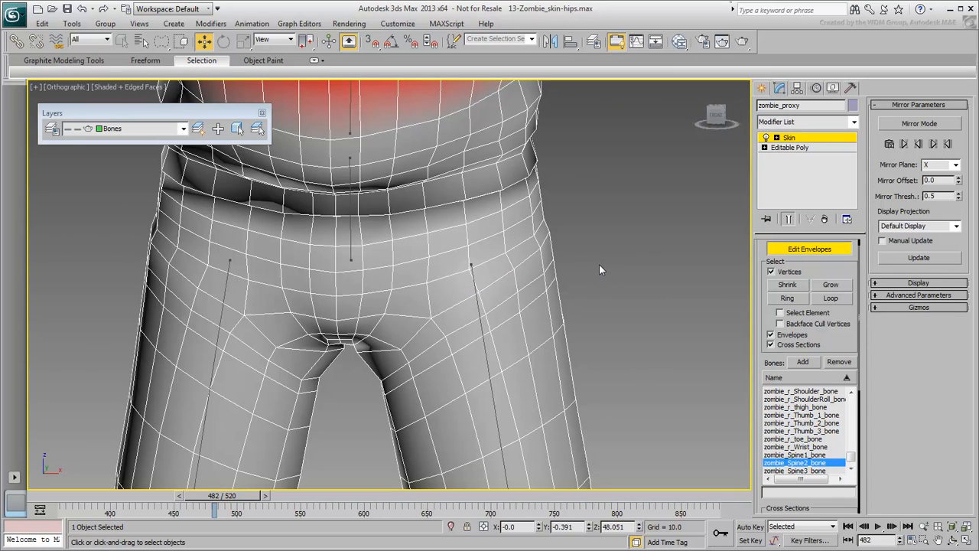
- Enable Backface Cull Vertices so far-side vertices are not selected
left_click(163, 40)
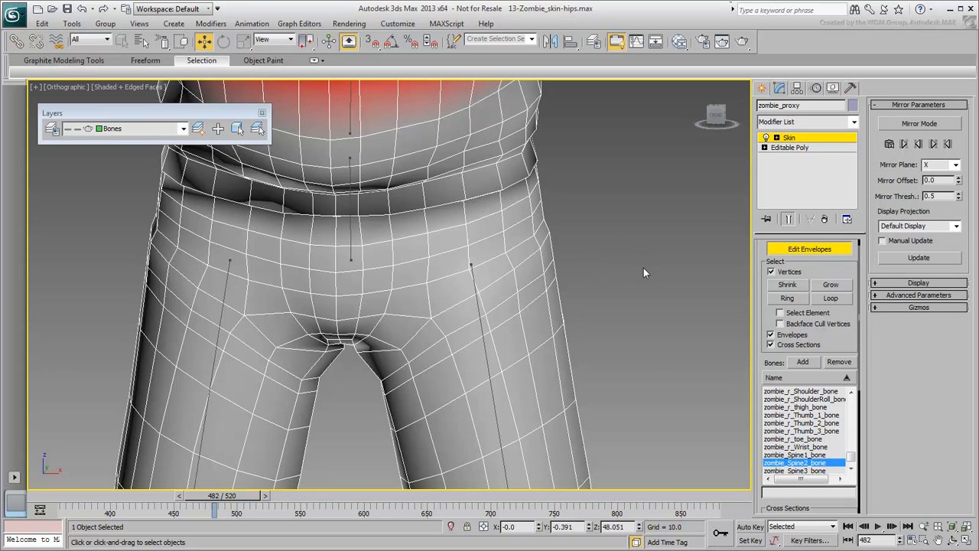
left_click(781, 325)
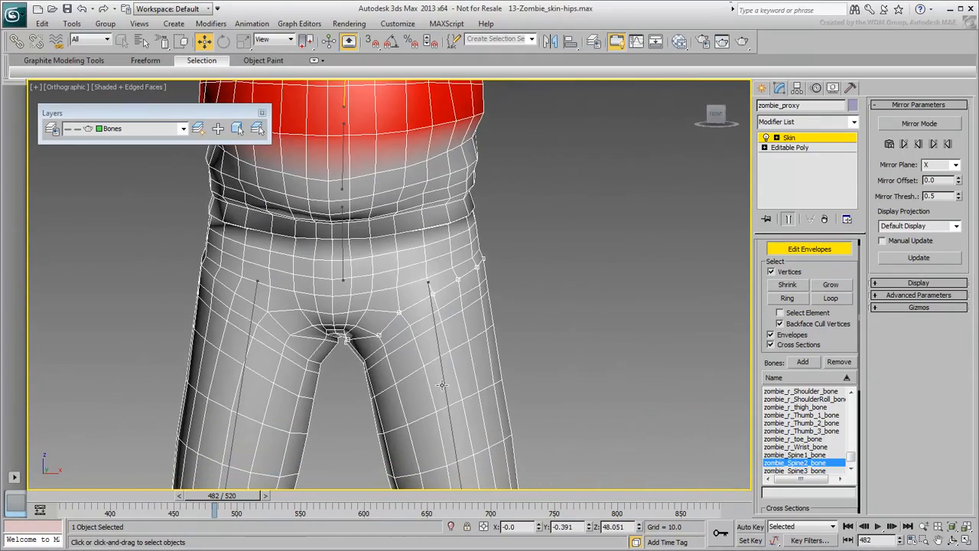
left_click(796, 392)
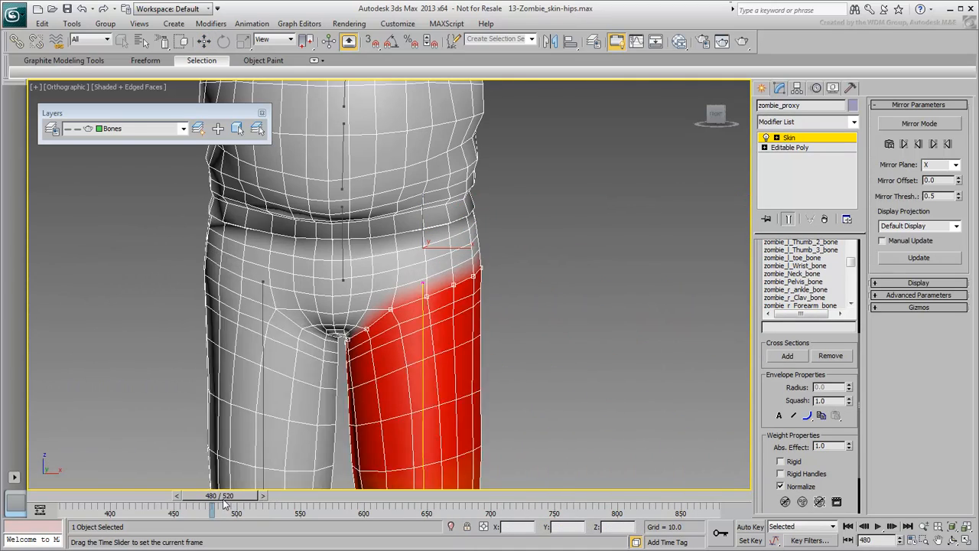
- Orbit beneath the crotch to view the inner thighs
left_click_drag(213, 508, 226, 508)
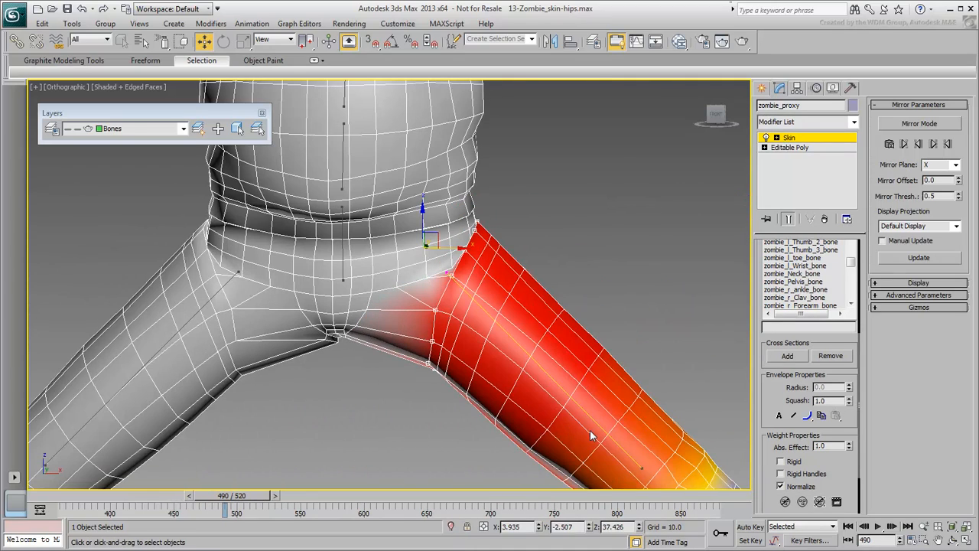
mouse_move(268, 496)
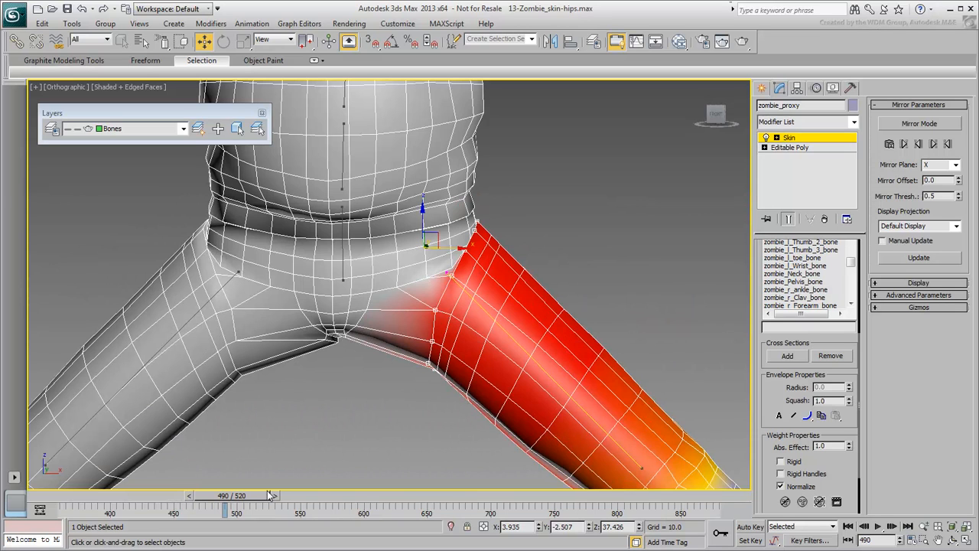
left_click_drag(223, 495, 230, 496)
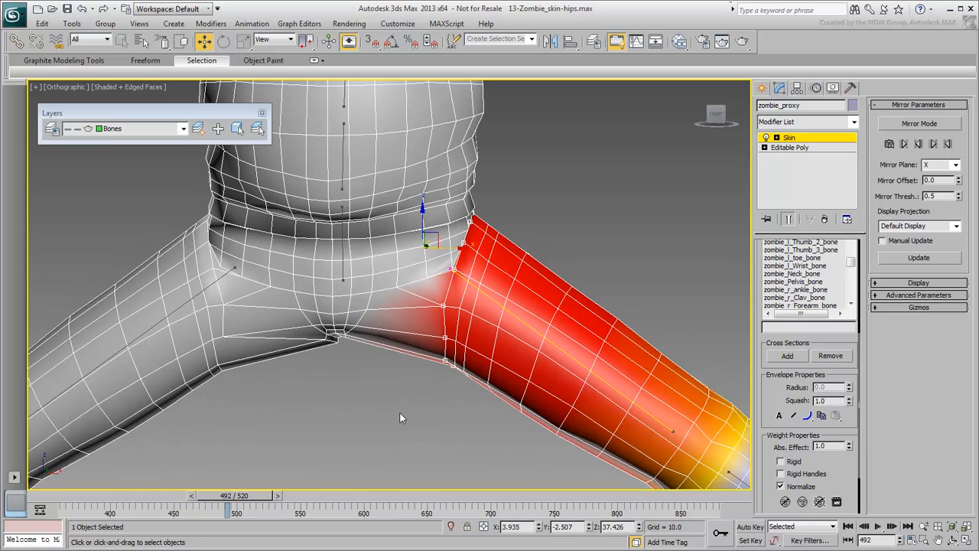
mouse_move(354, 298)
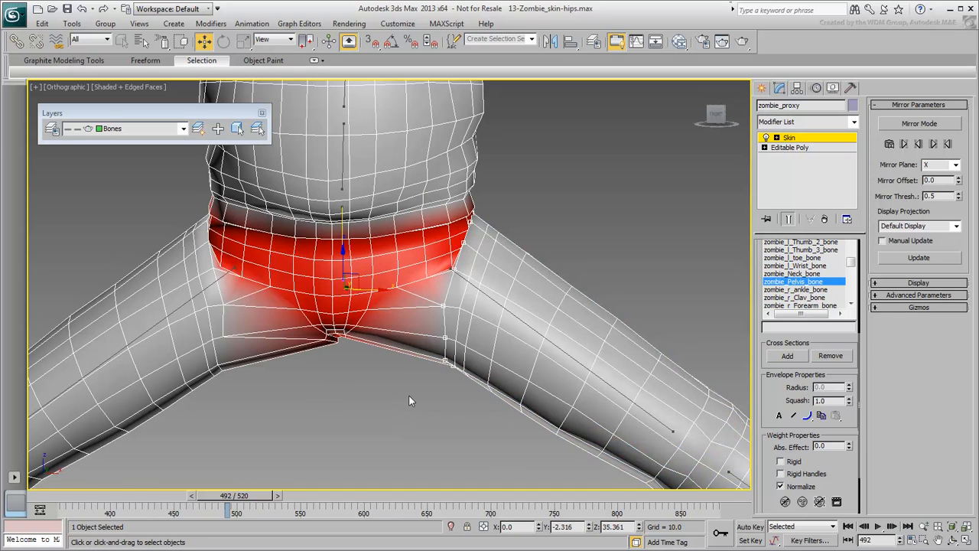
- Adjust pelvis envelope weights into the inner thigh and enable Vertices selection
key("shift+1")
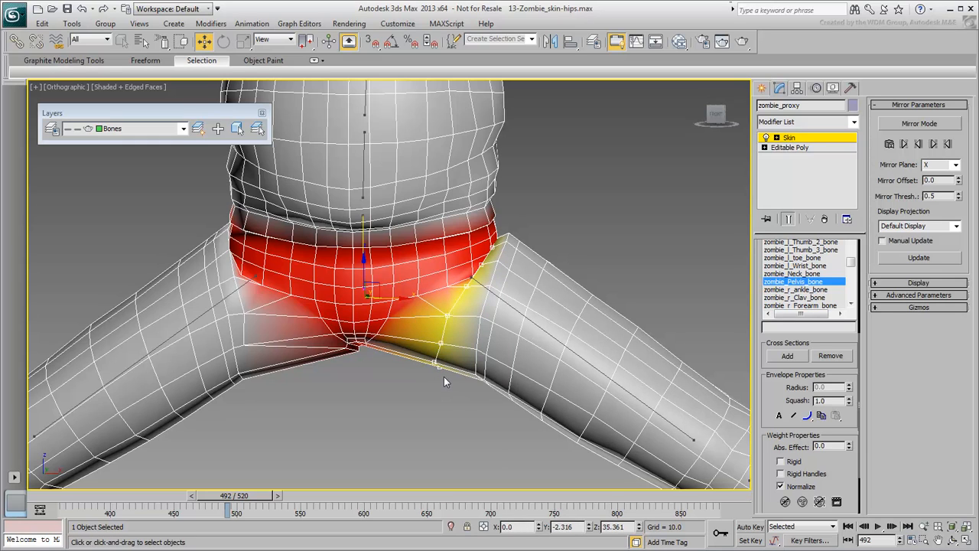
mouse_move(762, 369)
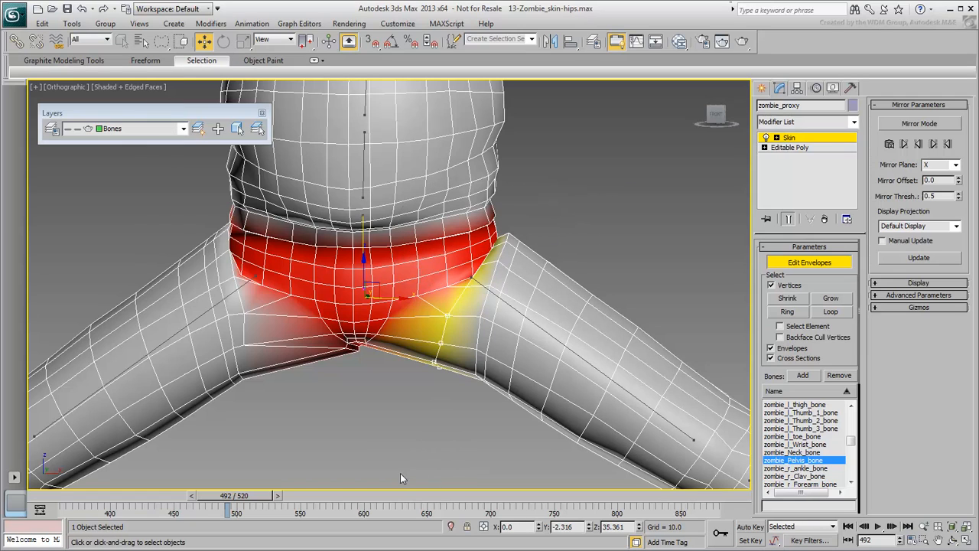
key("shift+1")
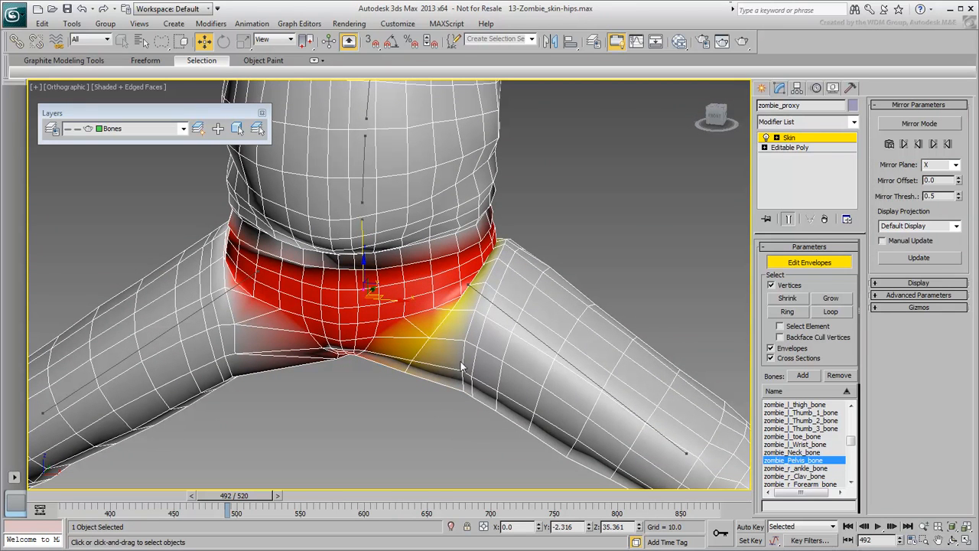
mouse_move(477, 311)
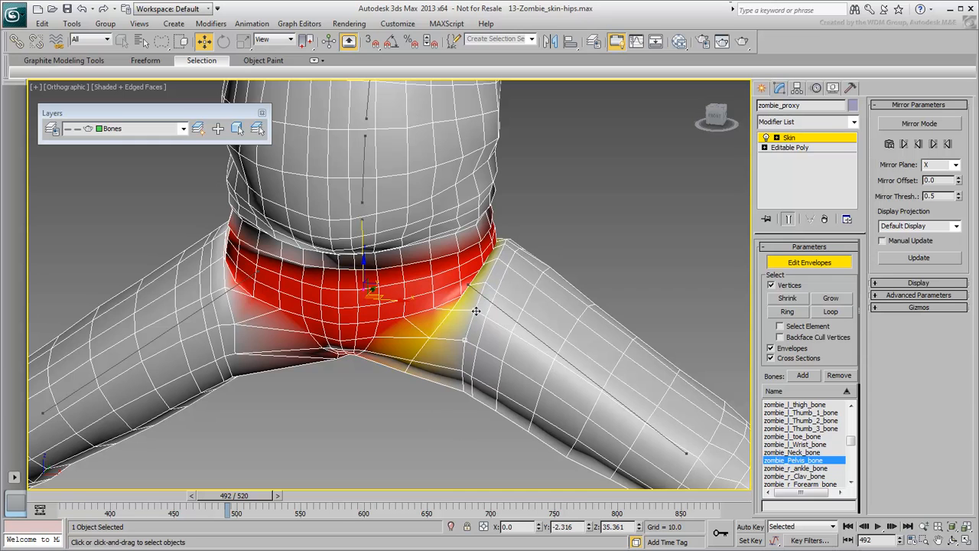
- Refine pelvis weights across the hip vertices from below
key("shift+2")
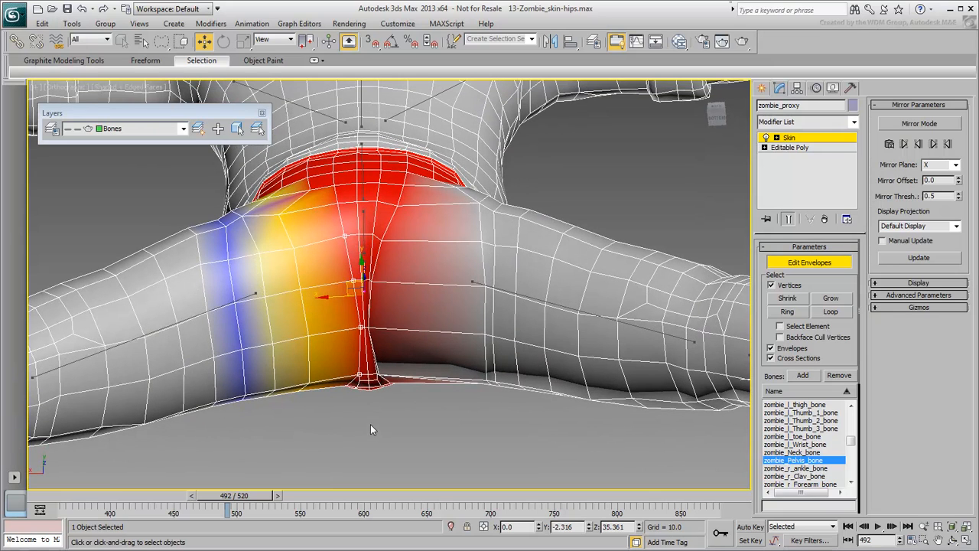
mouse_move(205, 336)
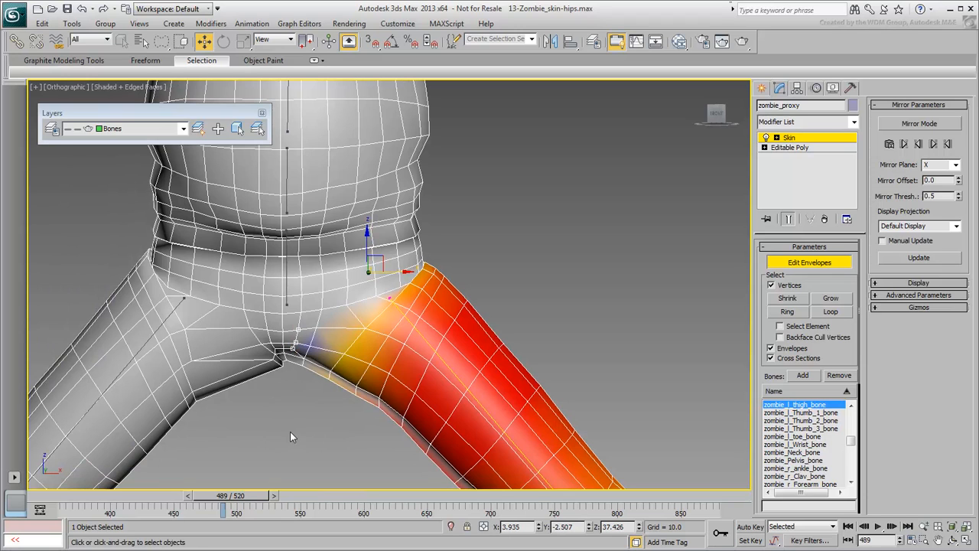
- Orbit around the thigh while weighting hip-crease vertices to about 0.27 Abs. Effect
left_click_drag(222, 496, 244, 496)
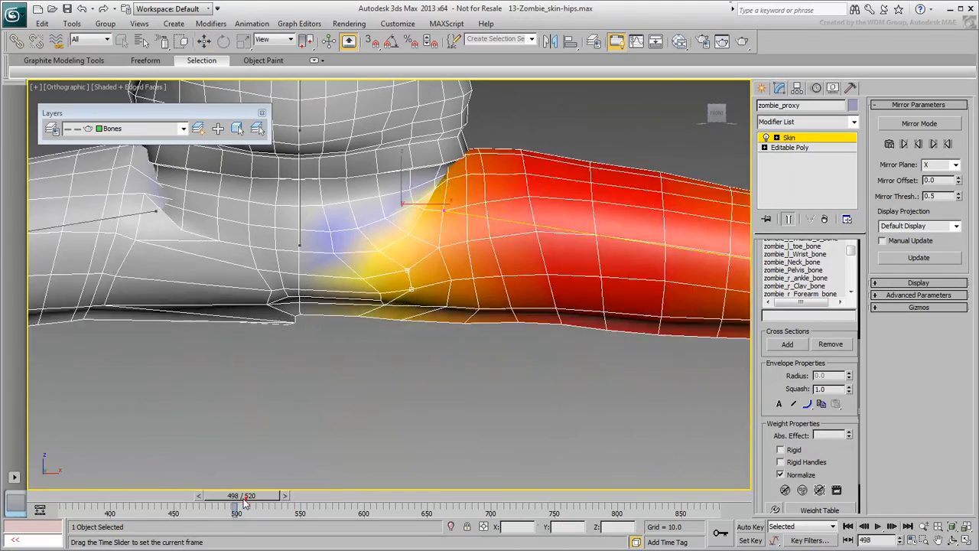
left_click_drag(245, 496, 207, 496)
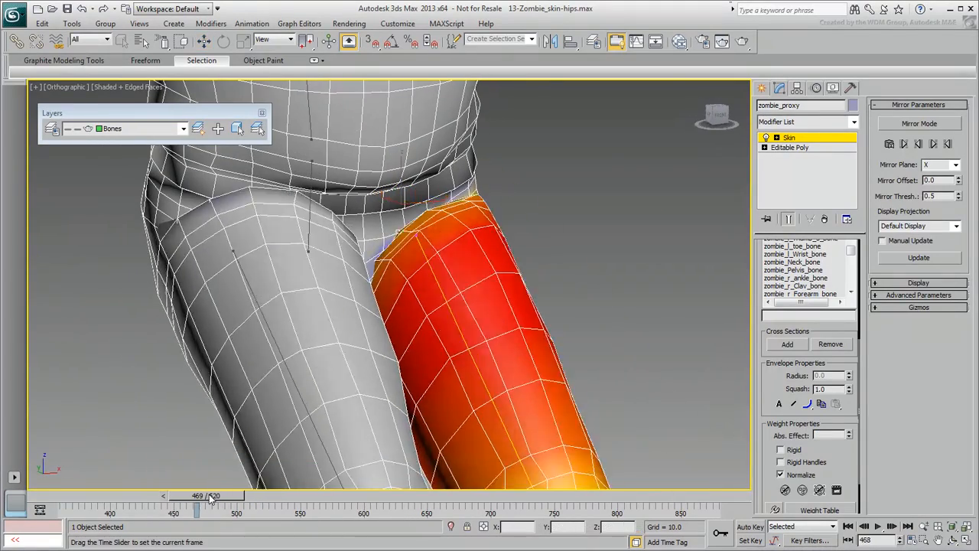
left_click_drag(206, 496, 237, 495)
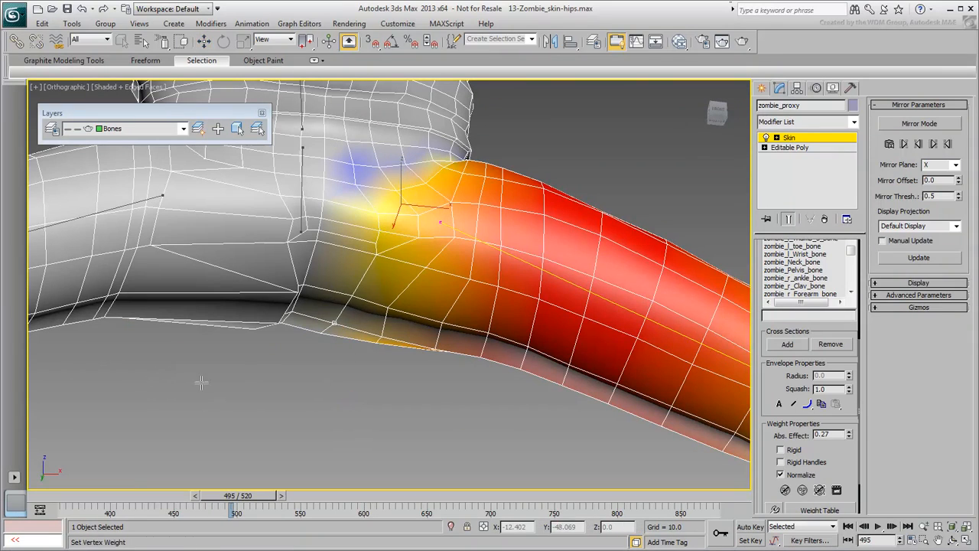
left_click_drag(233, 502, 199, 502)
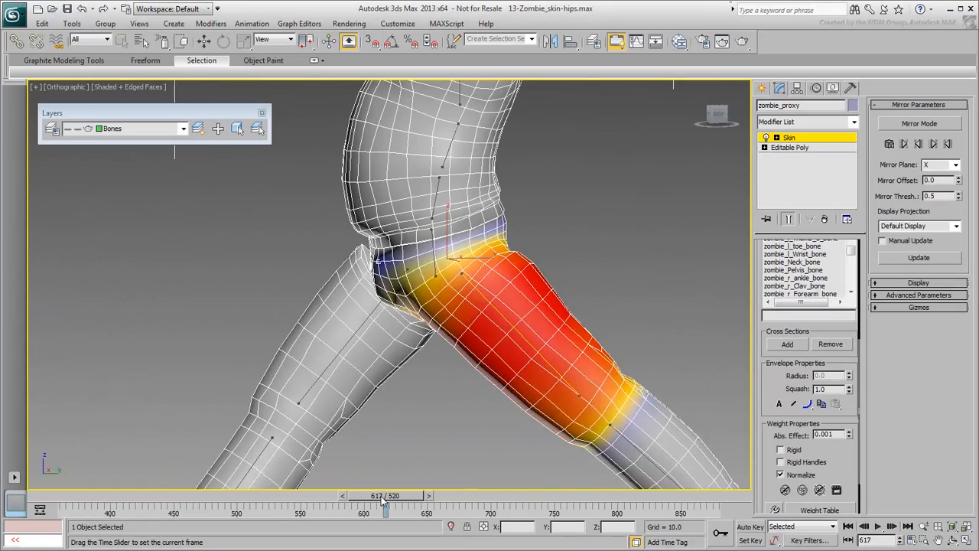
- Orbit around the crotch and set low Abs. Effect values on top-of-thigh vertices
left_click_drag(385, 496, 351, 495)
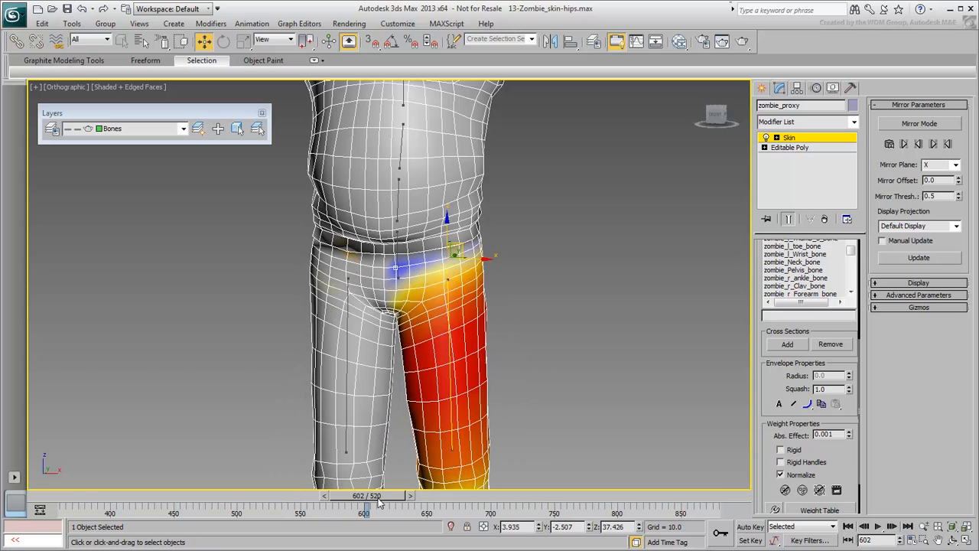
left_click_drag(368, 496, 348, 496)
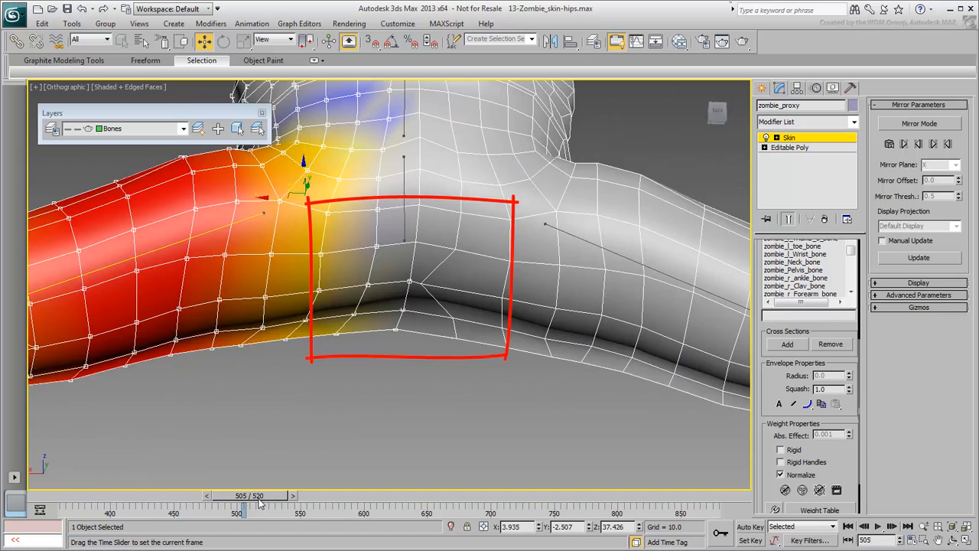
left_click_drag(261, 496, 237, 495)
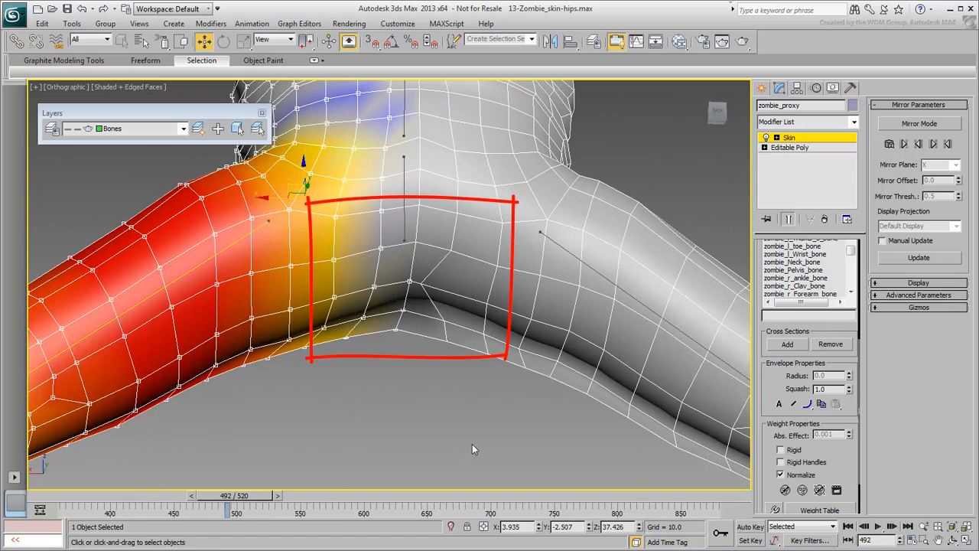
left_click(918, 122)
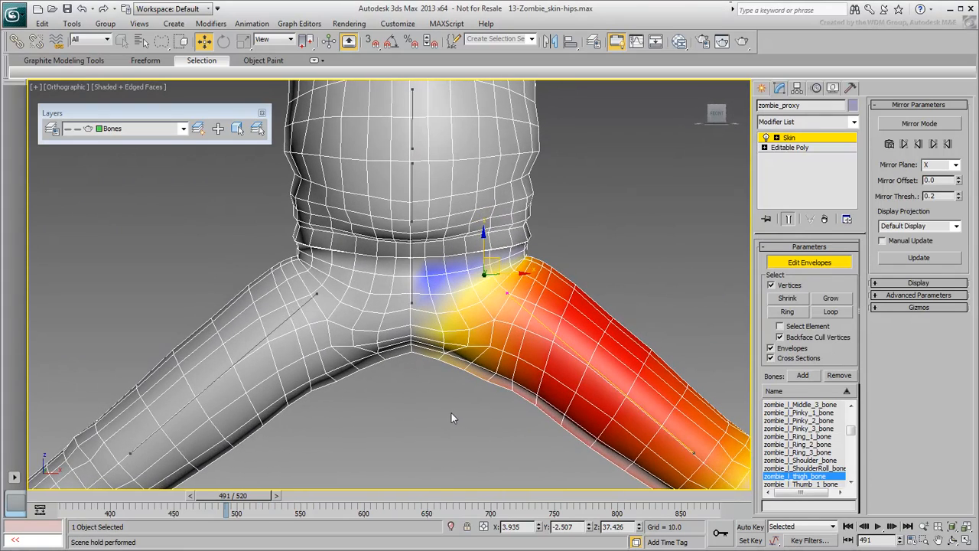
- Mirror the re-weighted thigh onto the opposite leg with Mirror Mode's paste
left_click(781, 337)
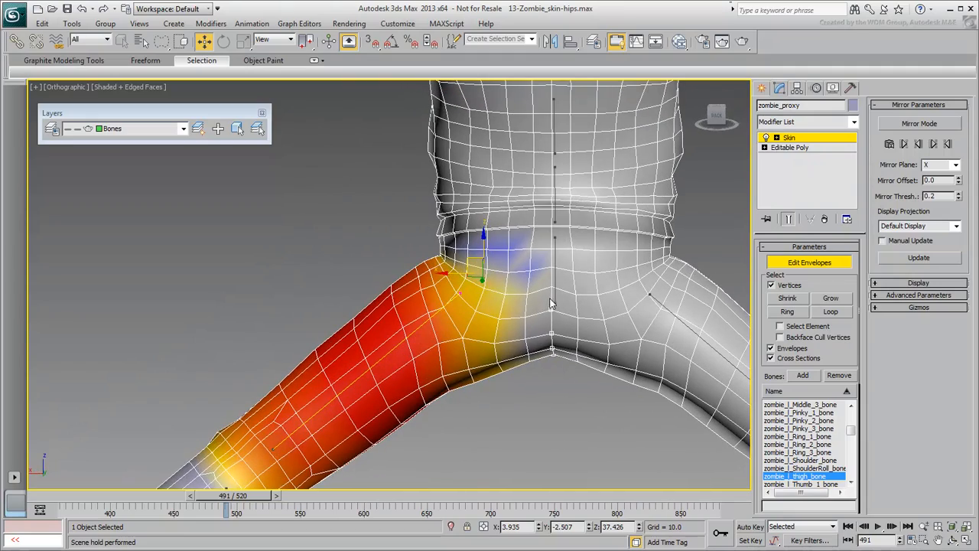
mouse_move(563, 316)
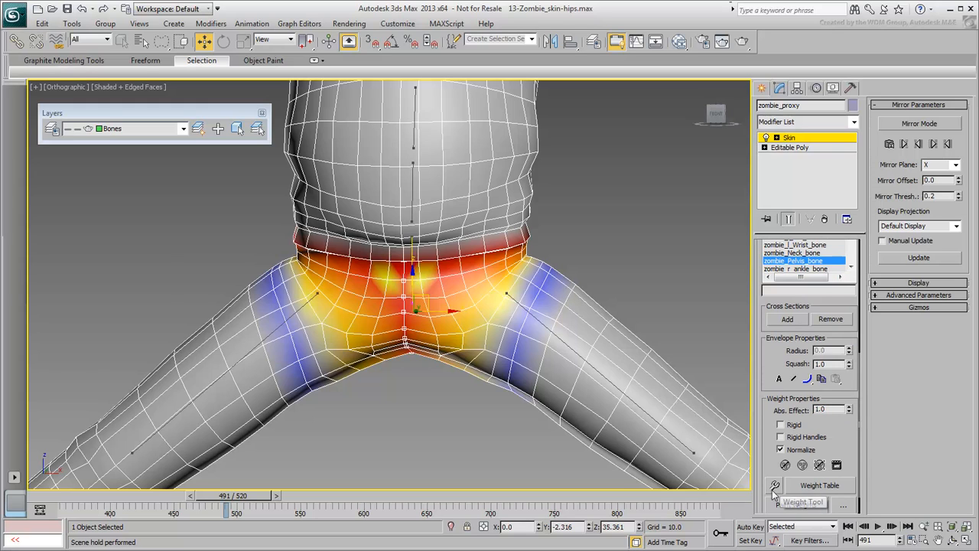
- Bring up the Weight Tool and select the crotch middle-line vertices for numeric weighting
left_click(774, 485)
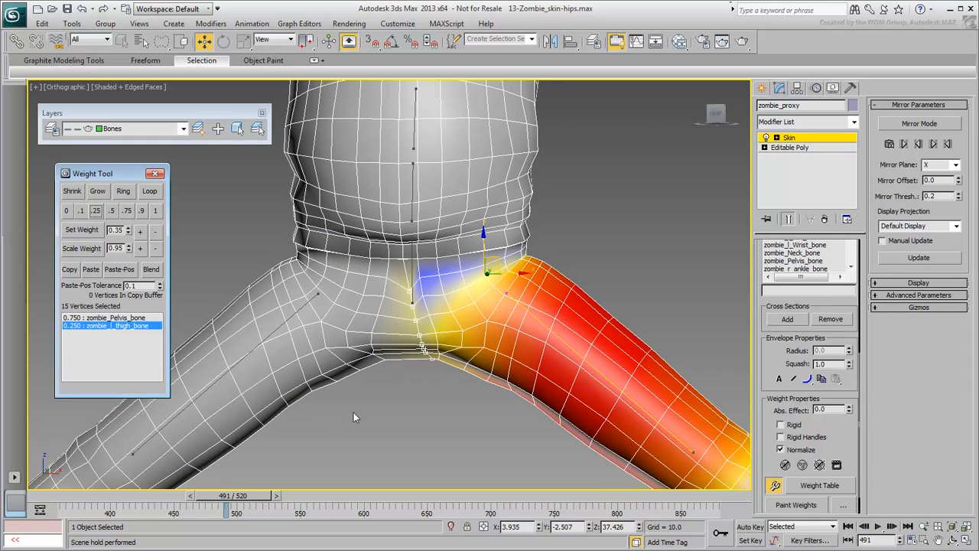
mouse_move(370, 421)
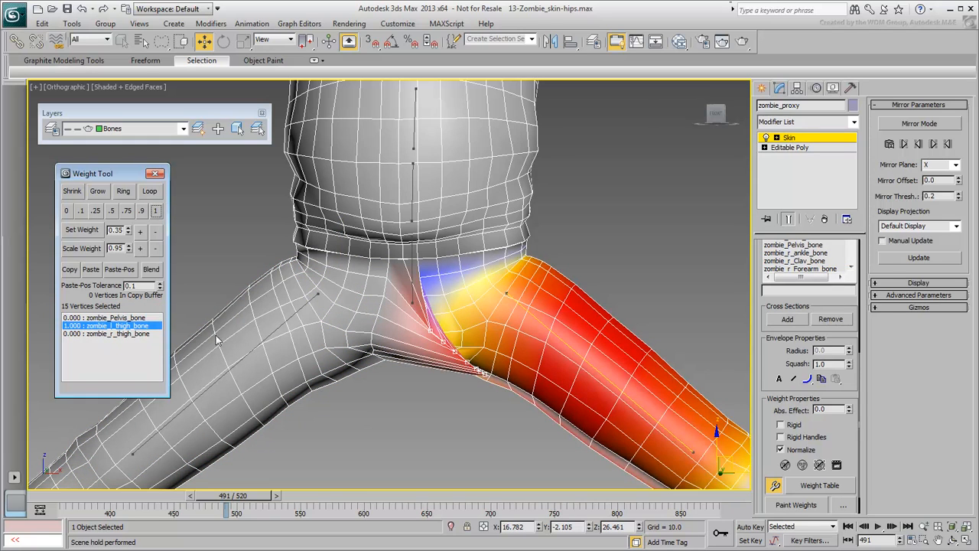
mouse_move(410, 435)
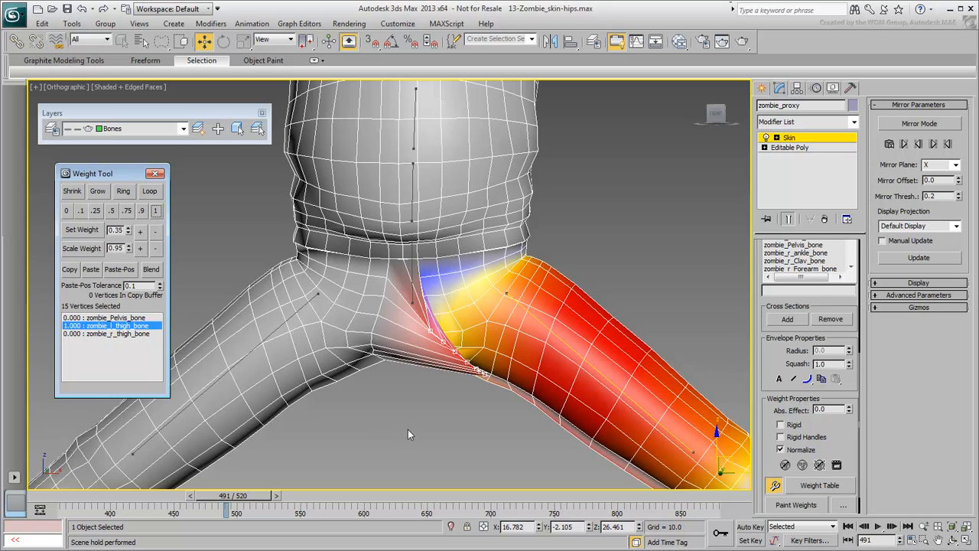
left_click(106, 334)
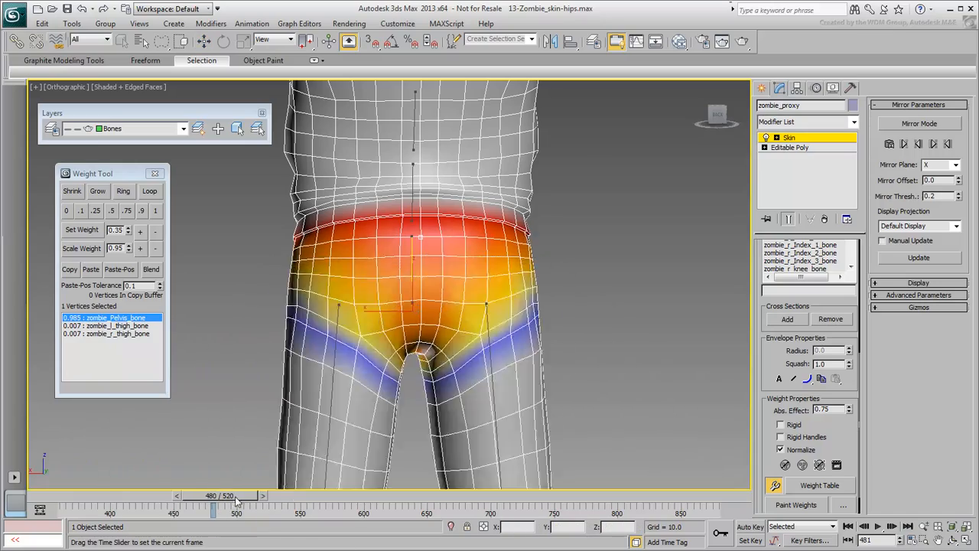
- Zoom out to view the whole zombie after balancing the hip vertex to about 0.93 pelvis, 0.03 per thigh
left_click_drag(235, 496, 229, 496)
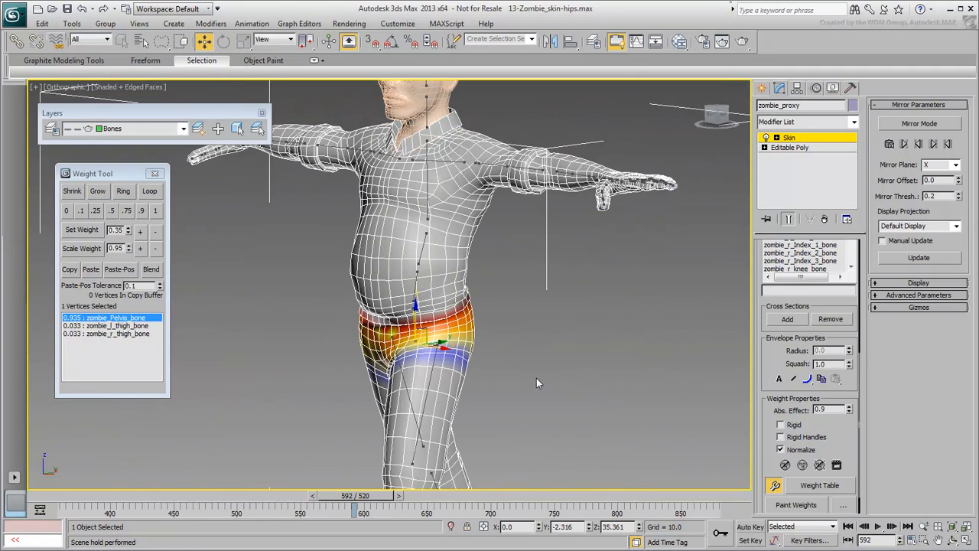
mouse_move(129, 99)
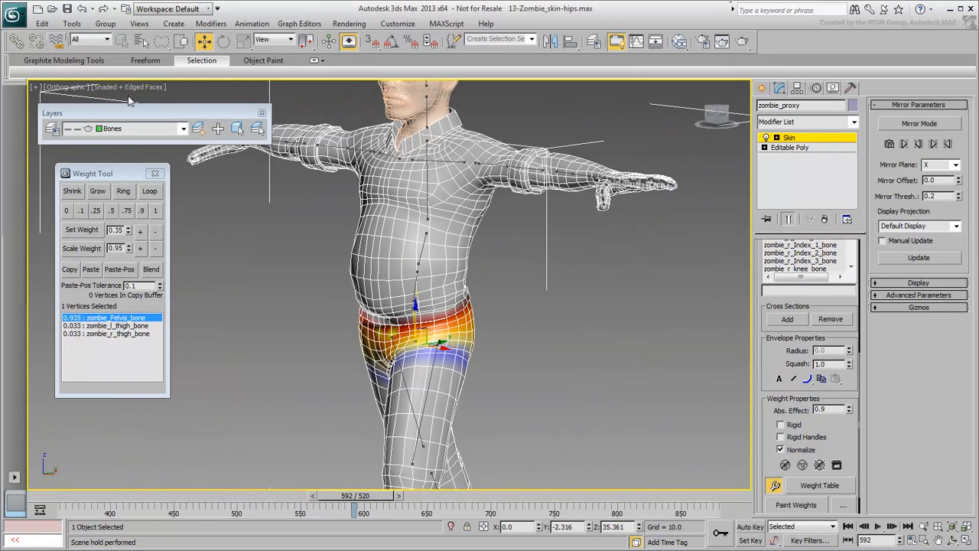